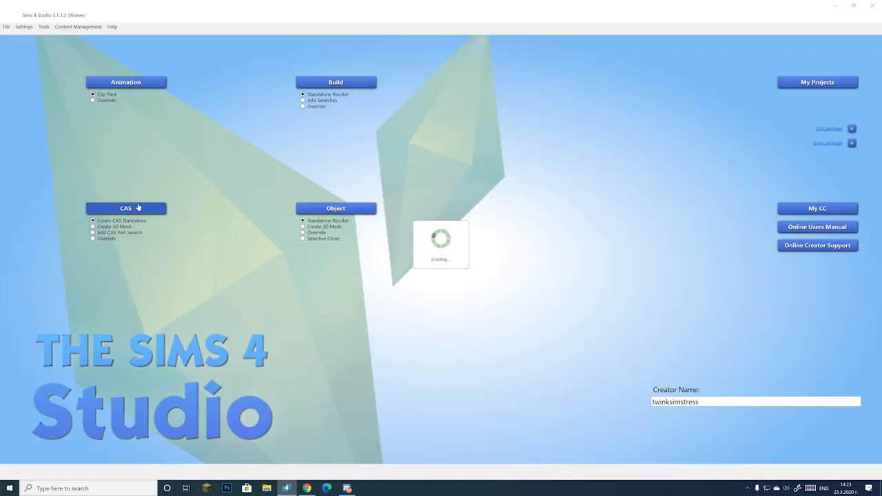
# Step: Create a CAS standalone from a cloned base item and save the package to the desktop
pyautogui.click(126, 208)
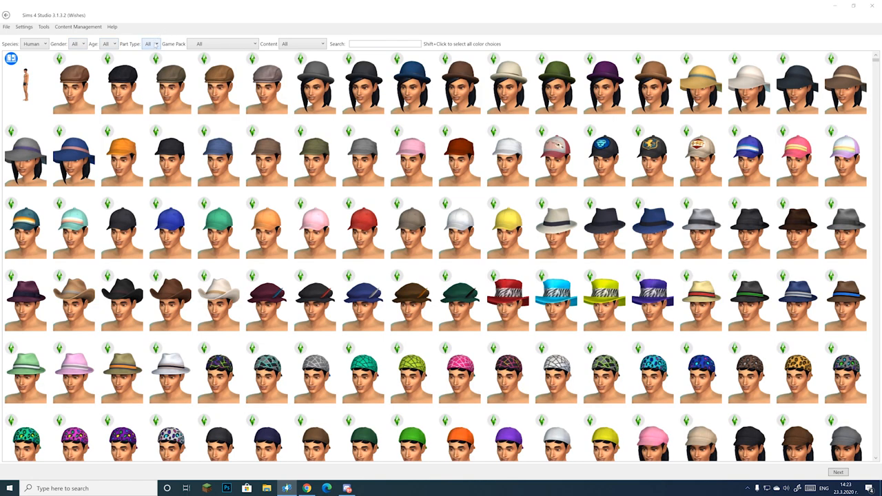
pyautogui.click(160, 43)
pyautogui.write('1')
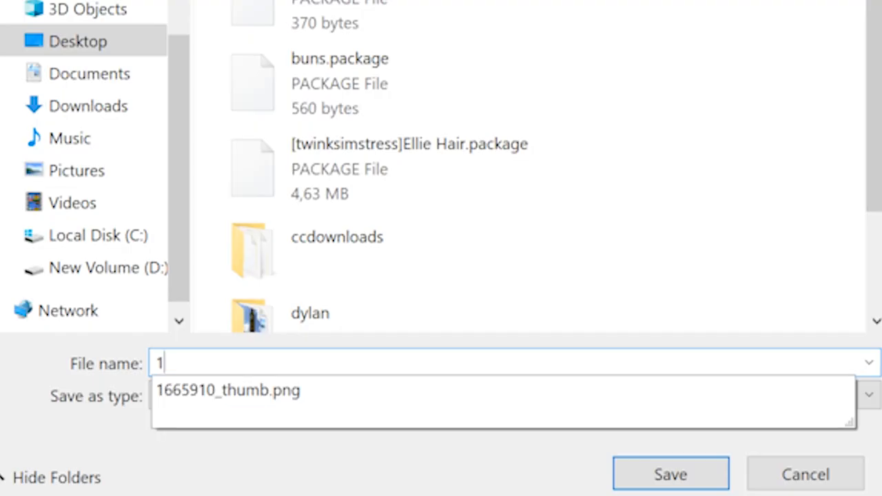
pyautogui.click(669, 472)
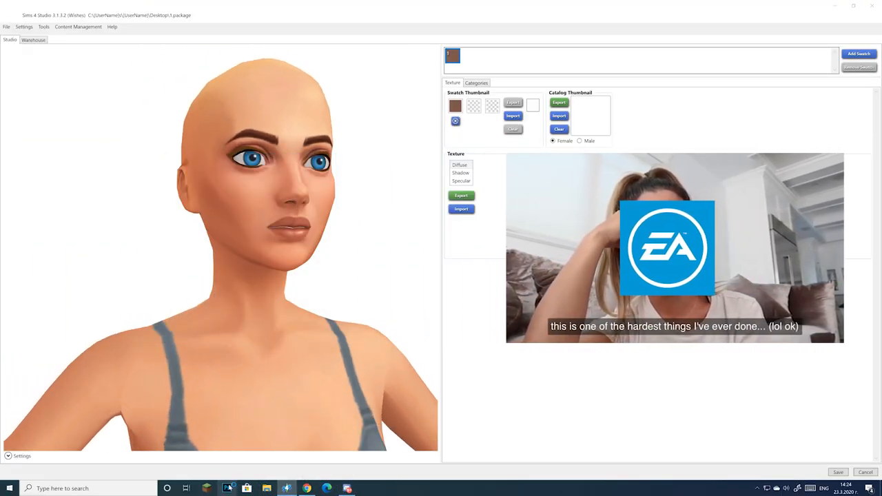
pyautogui.click(226, 487)
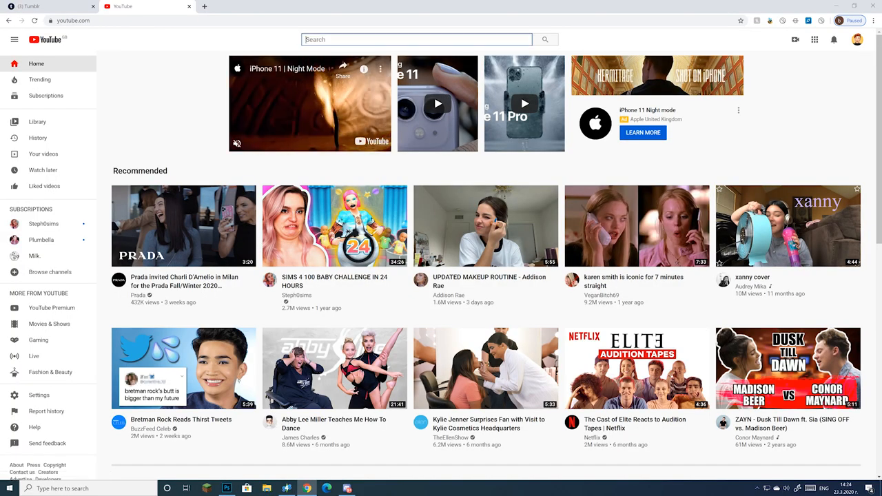
# Step: Search YouTube for 'lazy town' and pick a suggestion
pyautogui.write('lazy town')
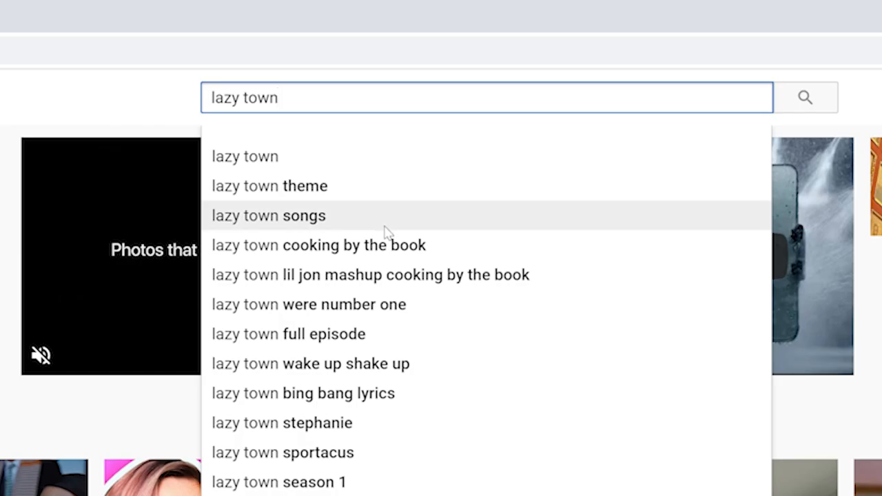
pyautogui.click(369, 276)
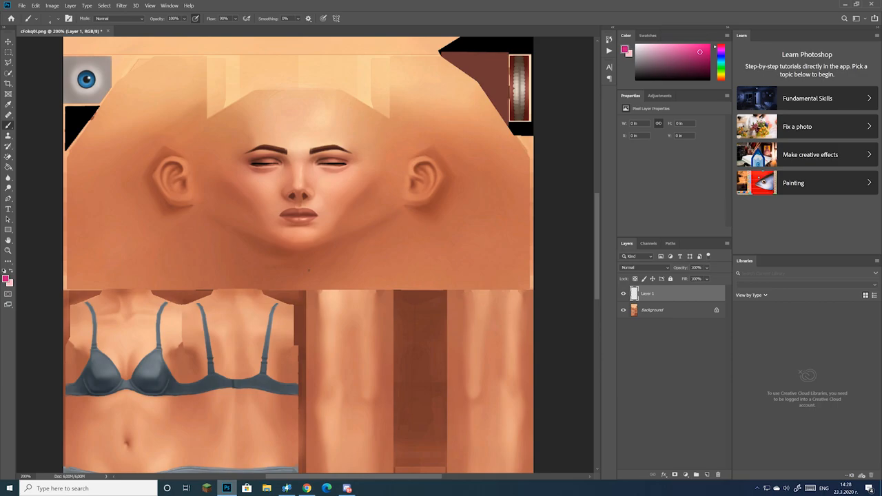
# Step: Paint pink shadow over the eyelid toward the brow on a new layer, then hide the Background layer
pyautogui.press('ctrl++')
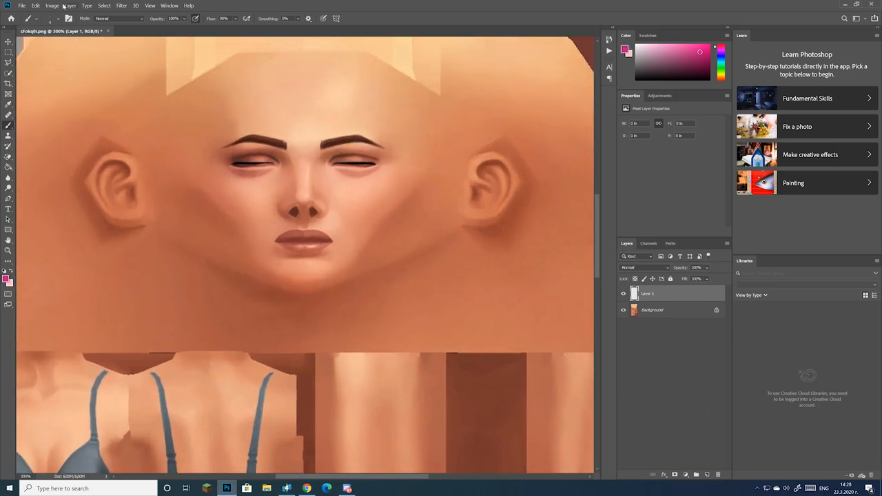
pyautogui.click(66, 19)
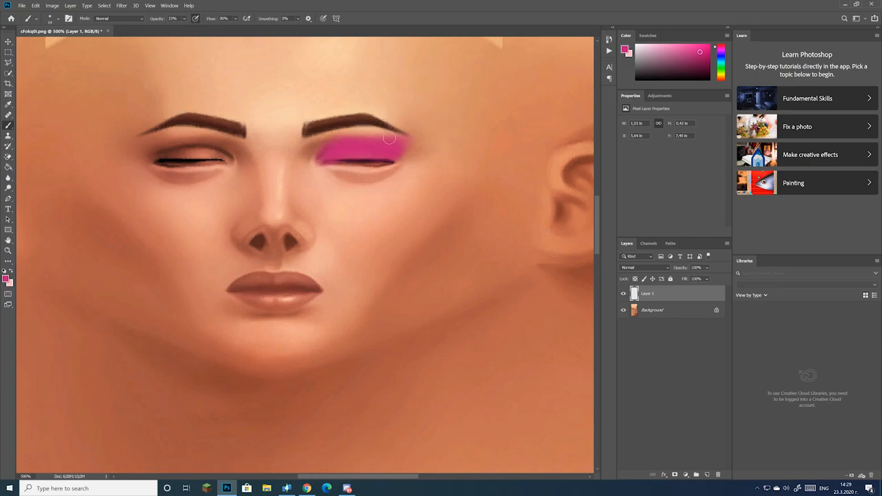
pyautogui.moveTo(389, 138); pyautogui.dragTo(411, 142)
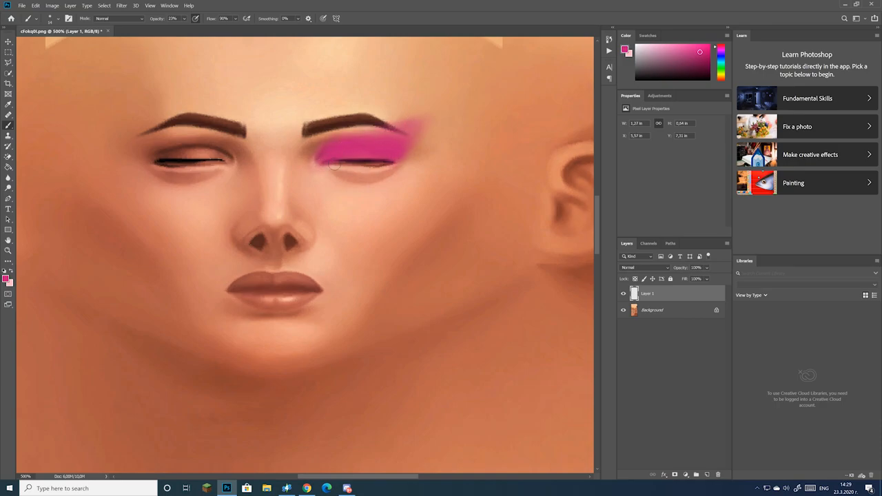
pyautogui.moveTo(333, 165); pyautogui.dragTo(379, 157)
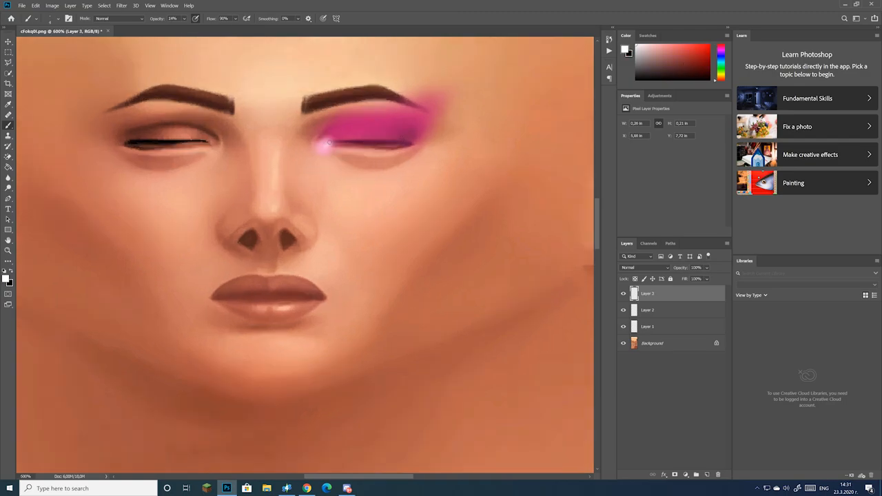
pyautogui.click(623, 341)
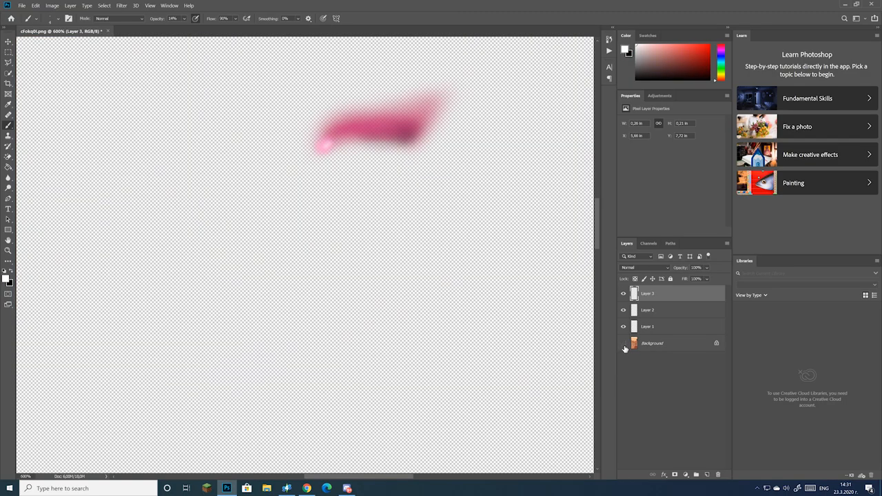
# Step: Save the eyeshadow as a transparent PNG named 'bad bitch eye' on the desktop
pyautogui.click(121, 5)
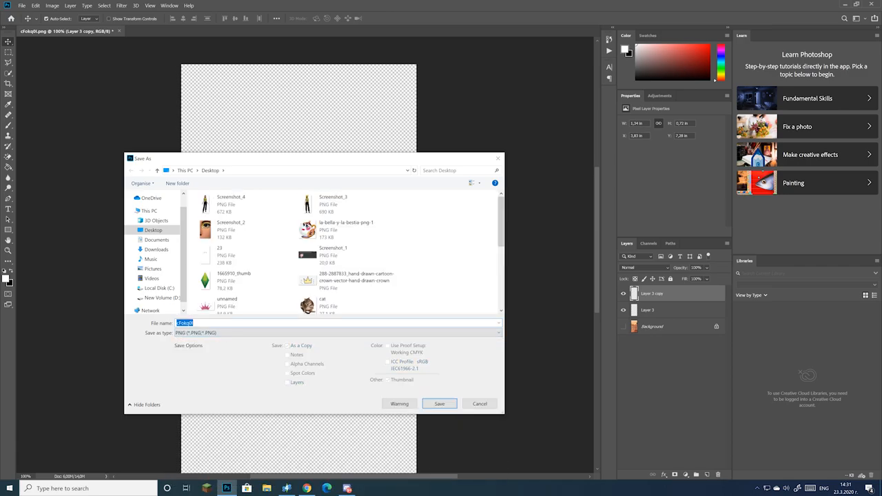
pyautogui.write('bad bitch eye')
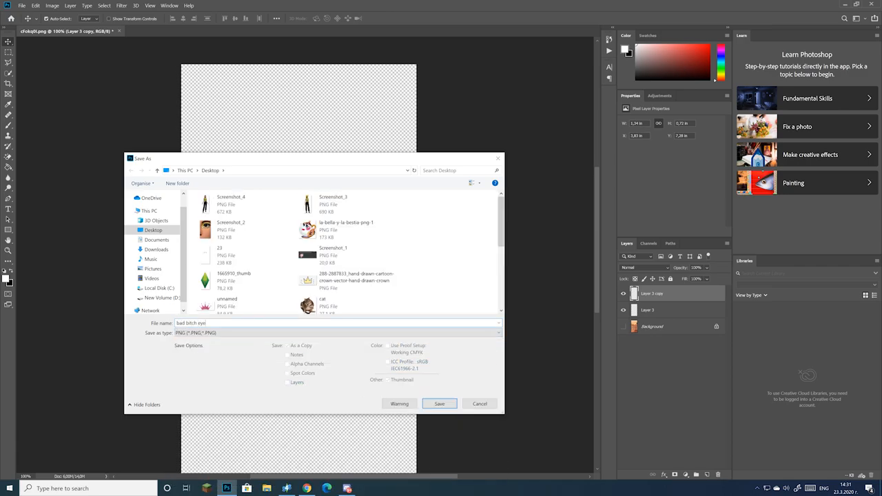
pyautogui.click(346, 489)
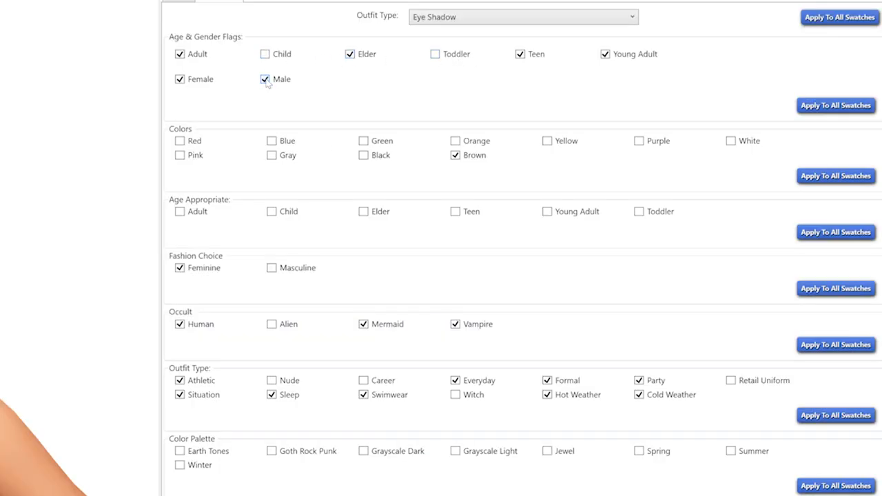
# Step: Scroll the Categories tab to the Age & Gender flags for teen–elder, female and male
pyautogui.scroll(-3)
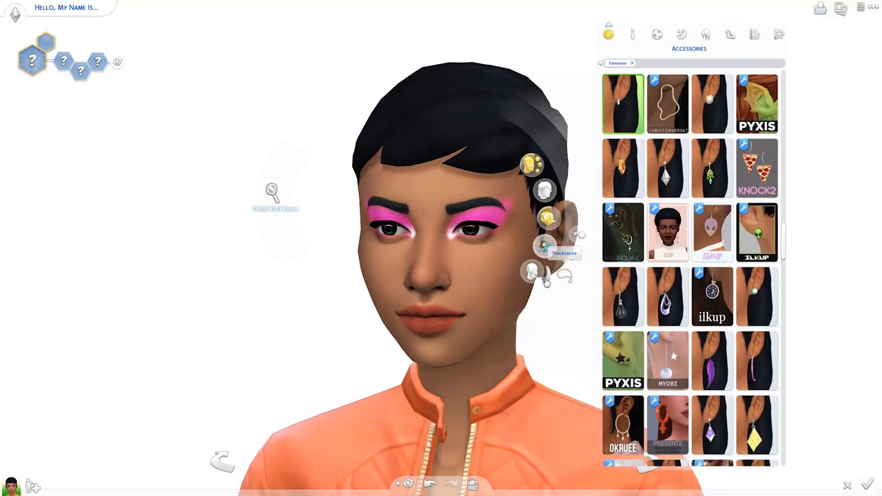
# Step: Browse the Sim's makeup categories to the eyeliner options to view the pink eyeshadow
pyautogui.click(655, 33)
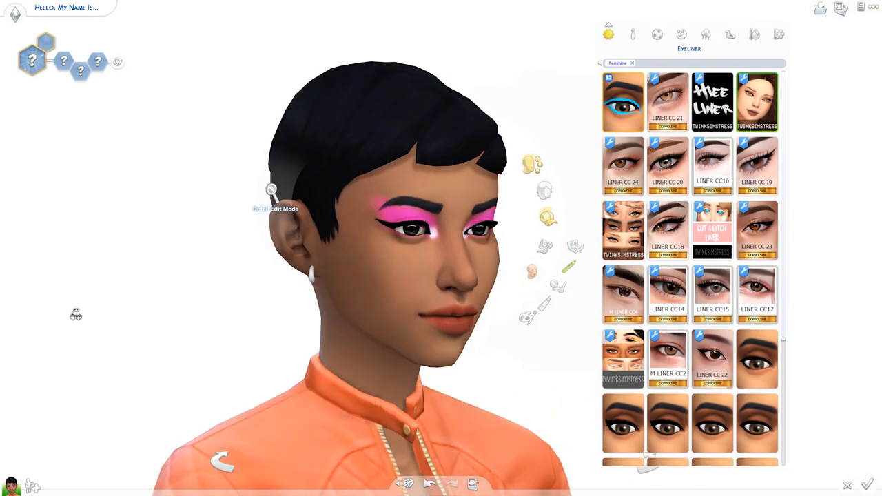
pyautogui.click(758, 166)
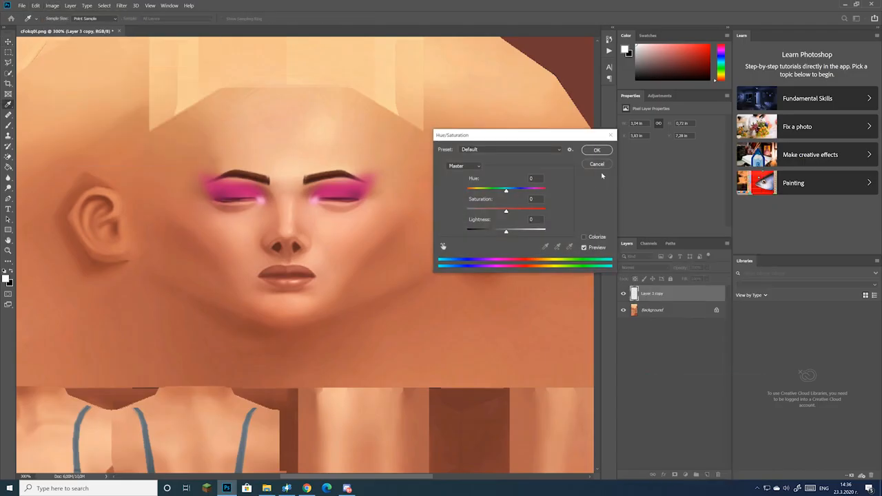
# Step: Shift the Hue/Saturation sliders until the copied eyeshadow turns green
pyautogui.moveTo(505, 190); pyautogui.dragTo(536, 190)
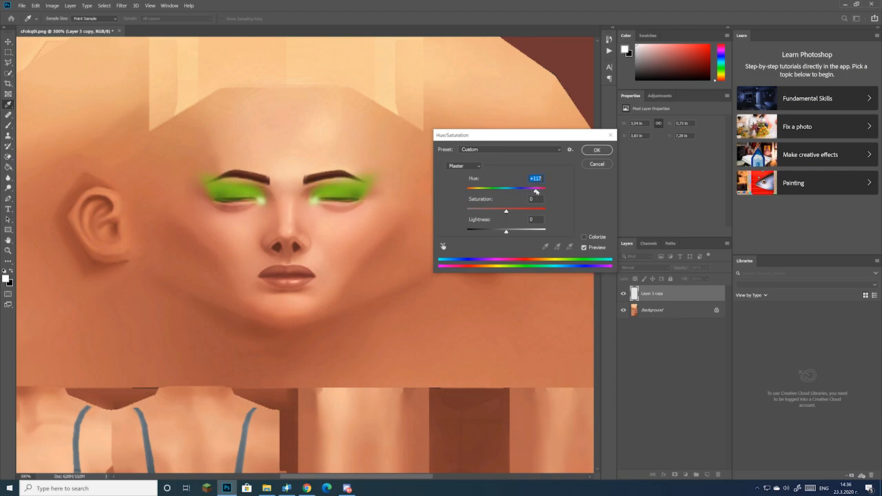
pyautogui.moveTo(505, 211); pyautogui.dragTo(516, 211)
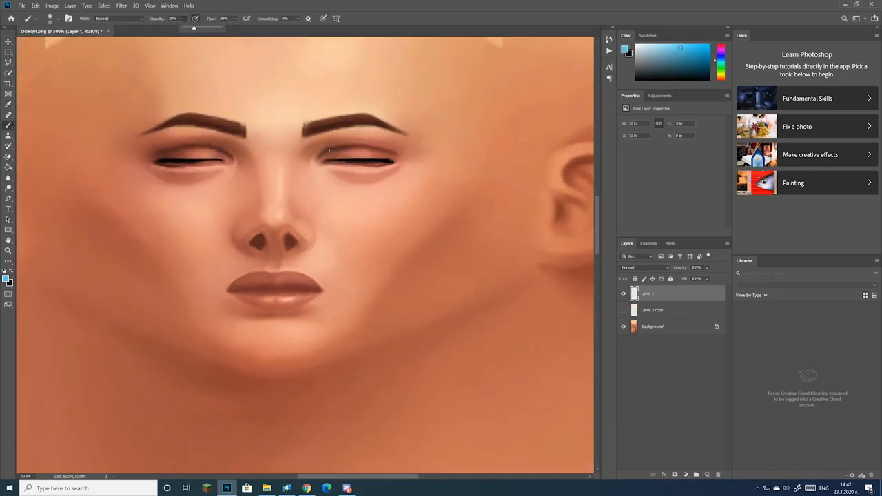
# Step: Paint sky-blue over the eyelid and stamp two white clouds with a cloud brush
pyautogui.moveTo(324, 140); pyautogui.dragTo(386, 162)
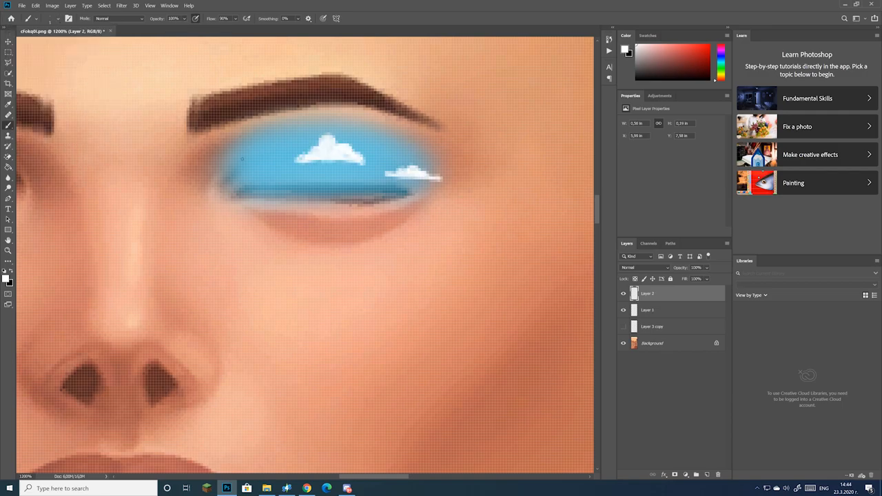
pyautogui.click(248, 168)
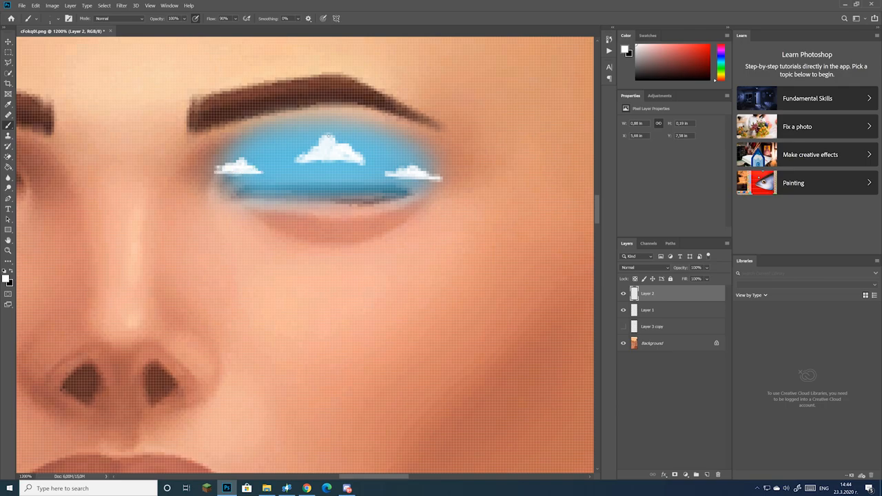
pyautogui.click(397, 126)
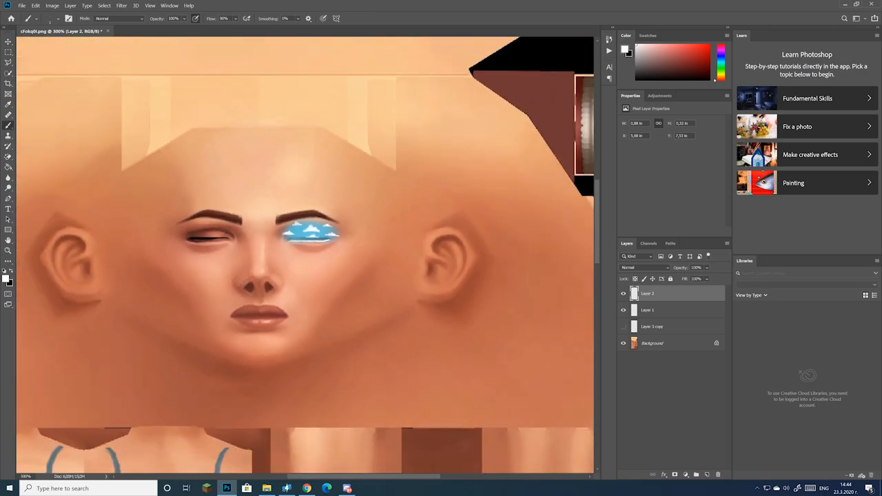
pyautogui.click(30, 5)
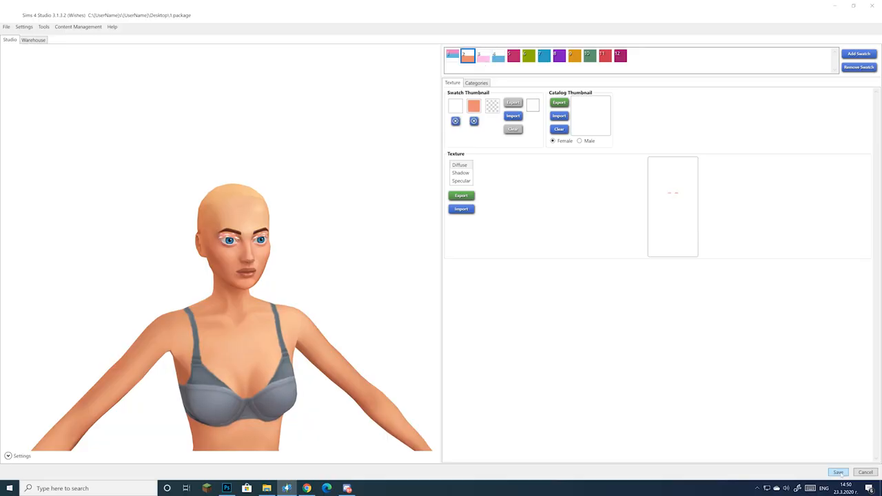
# Step: Select a swatch in the eyeshadow package to check its imported texture
pyautogui.click(837, 471)
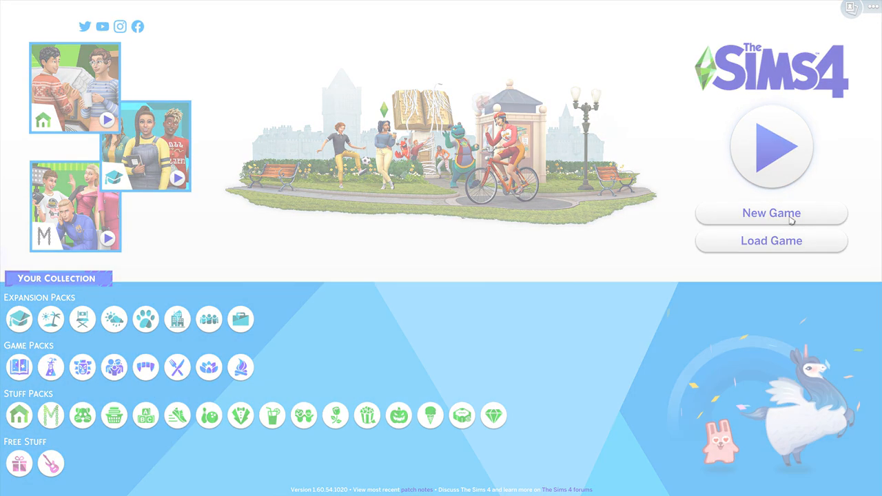
# Step: Start a New Game from the Sims 4 main menu
pyautogui.click(771, 212)
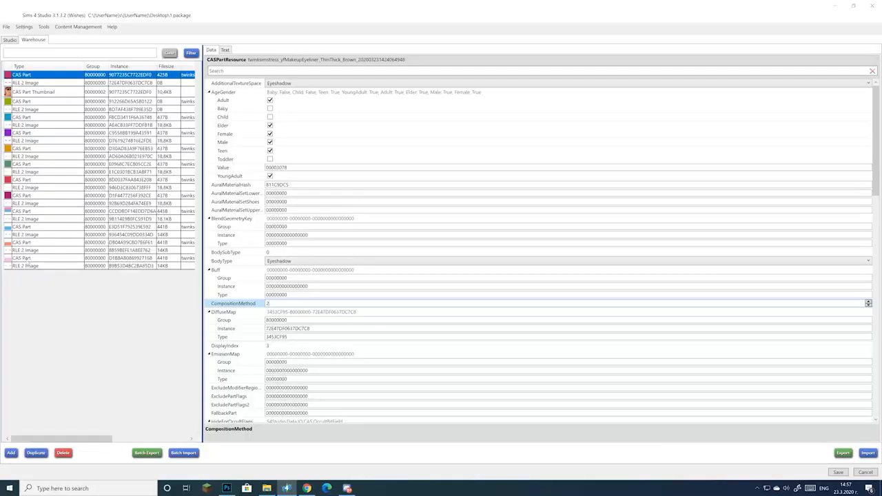
# Step: Inspect each eyeshadow swatch's CAS Part entry in the Warehouse listing
pyautogui.click(28, 243)
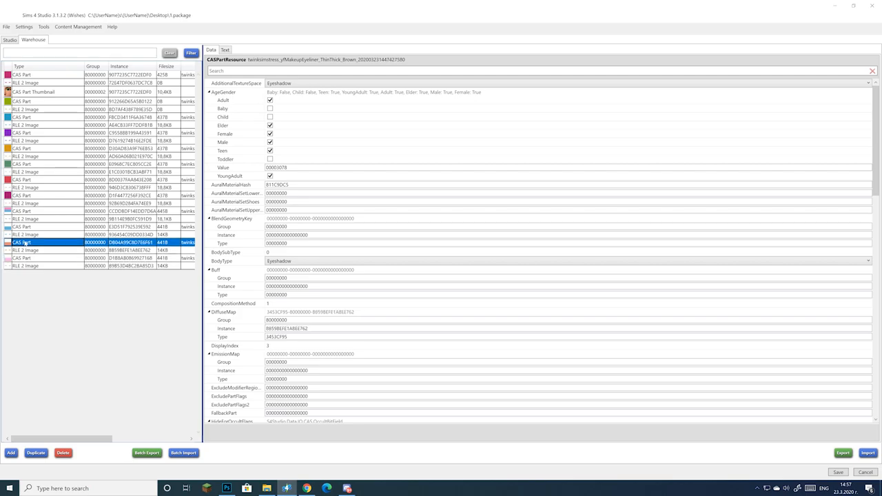
pyautogui.click(223, 320)
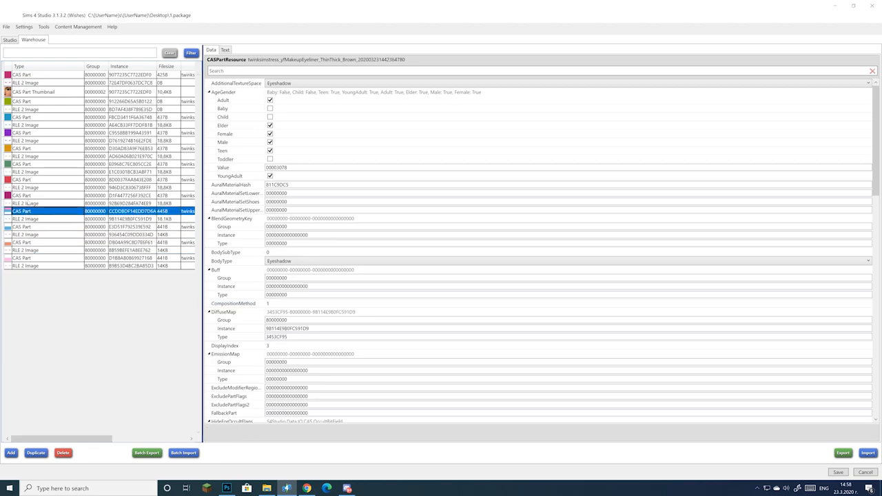
pyautogui.click(25, 226)
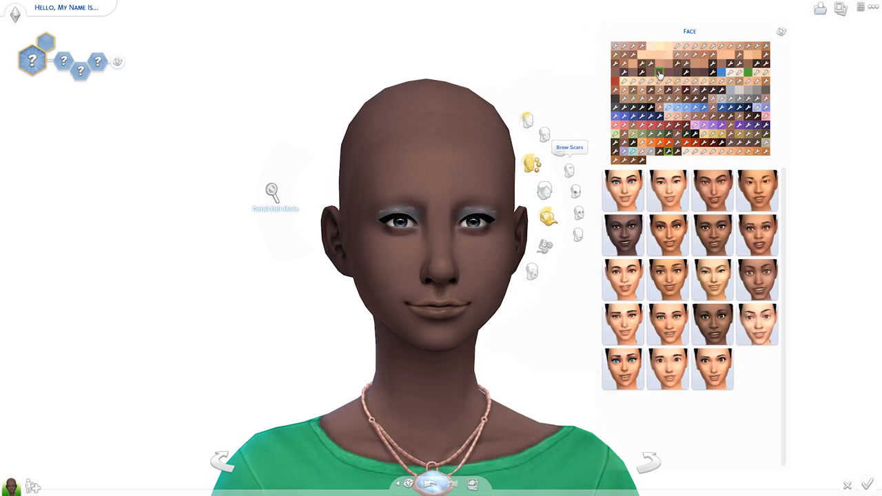
# Step: Preview the eyeshadow on light, pale bluish and medium-brown skin tones in Create a Sim
pyautogui.click(660, 55)
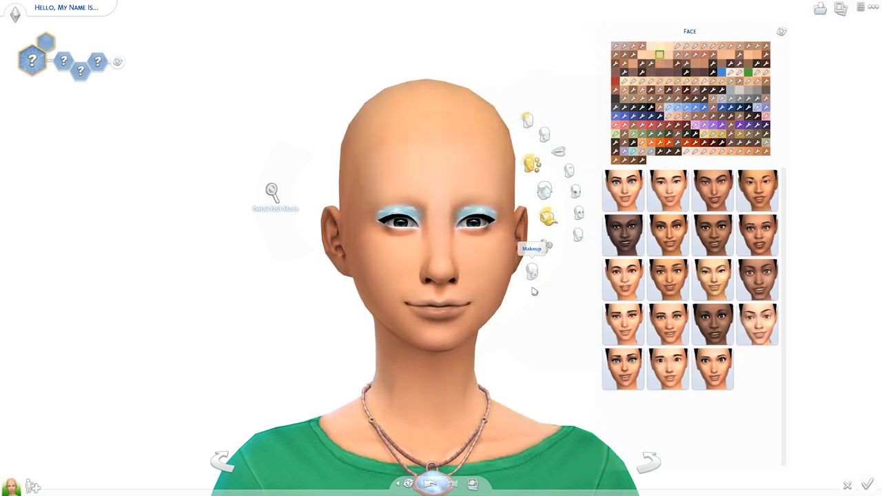
pyautogui.click(533, 245)
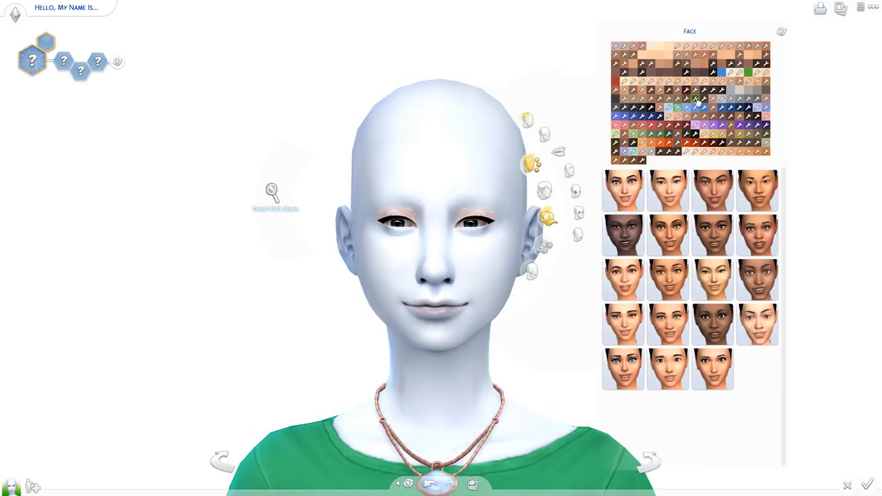
pyautogui.click(694, 97)
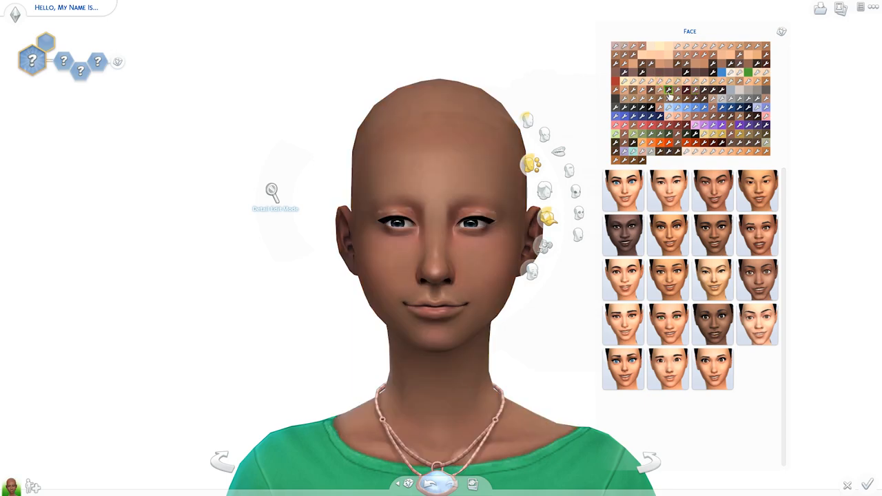